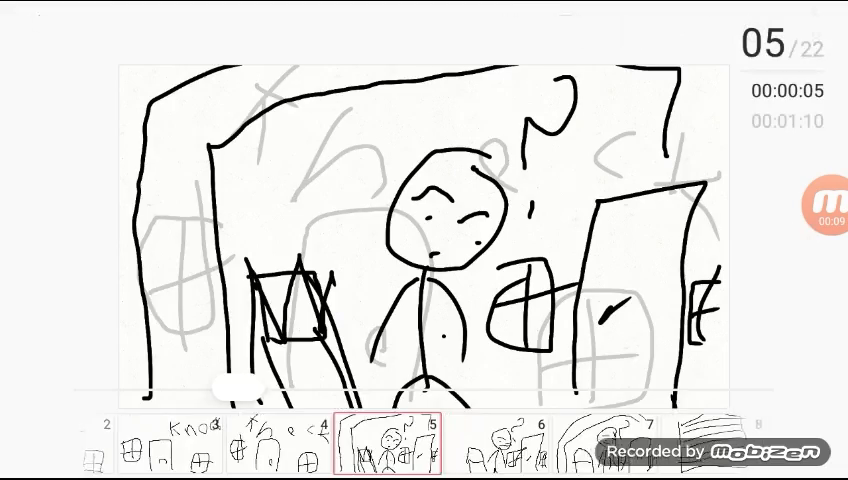
- Page through the timeline to frame 18, then step back to frame 17's truck-on-road drawing
left_click(472, 457)
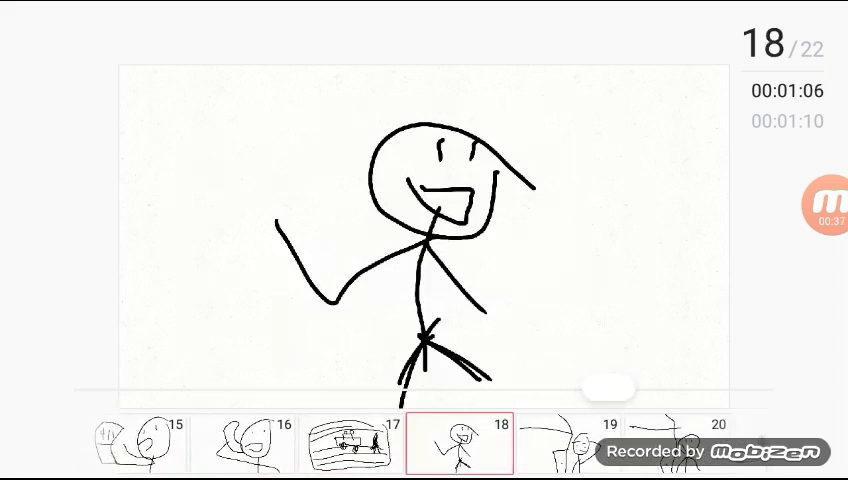
left_click(355, 443)
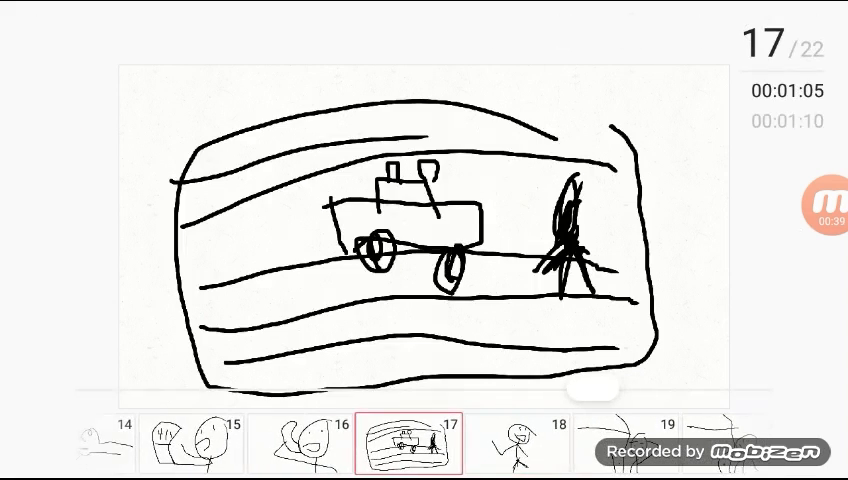